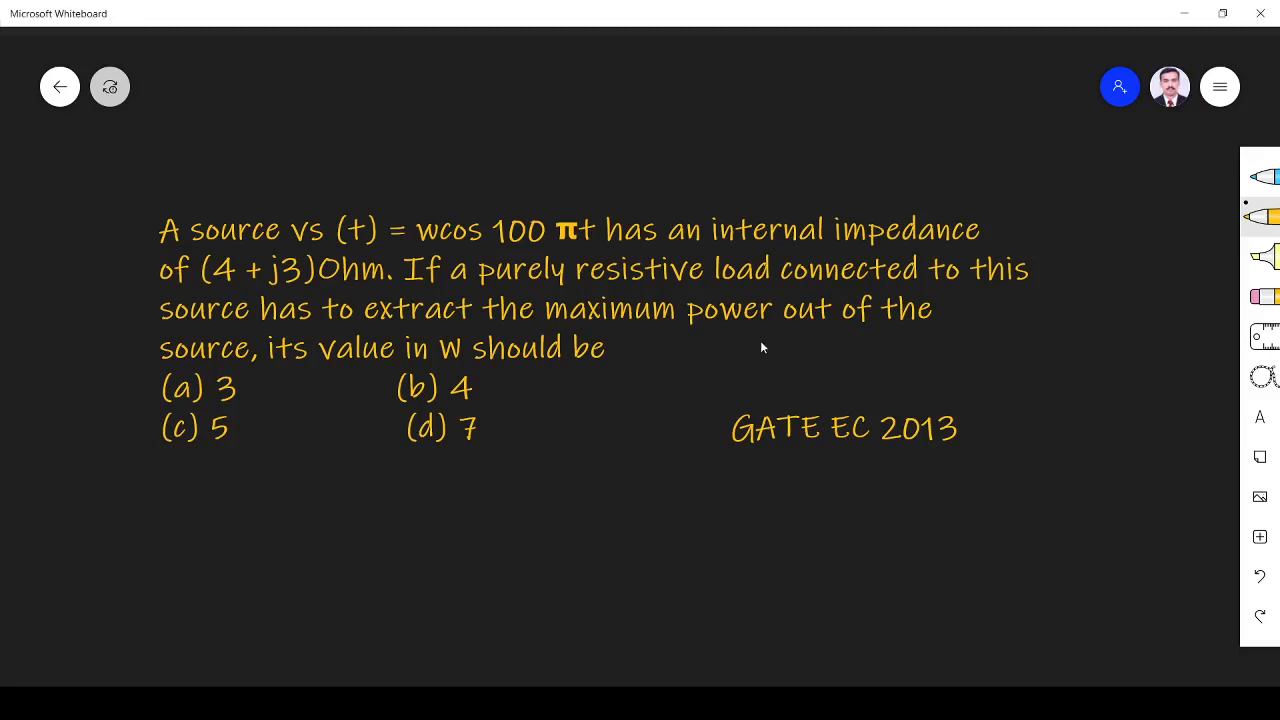
mouse_move(670, 494)
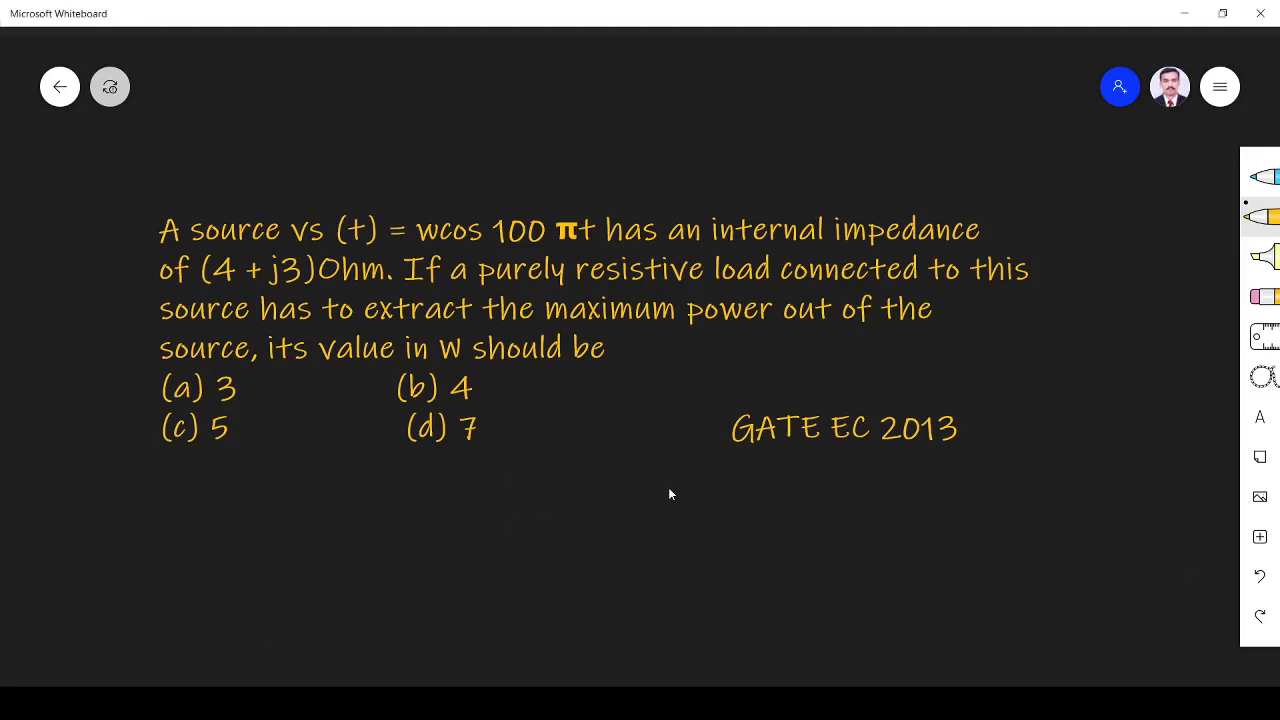
mouse_move(824, 463)
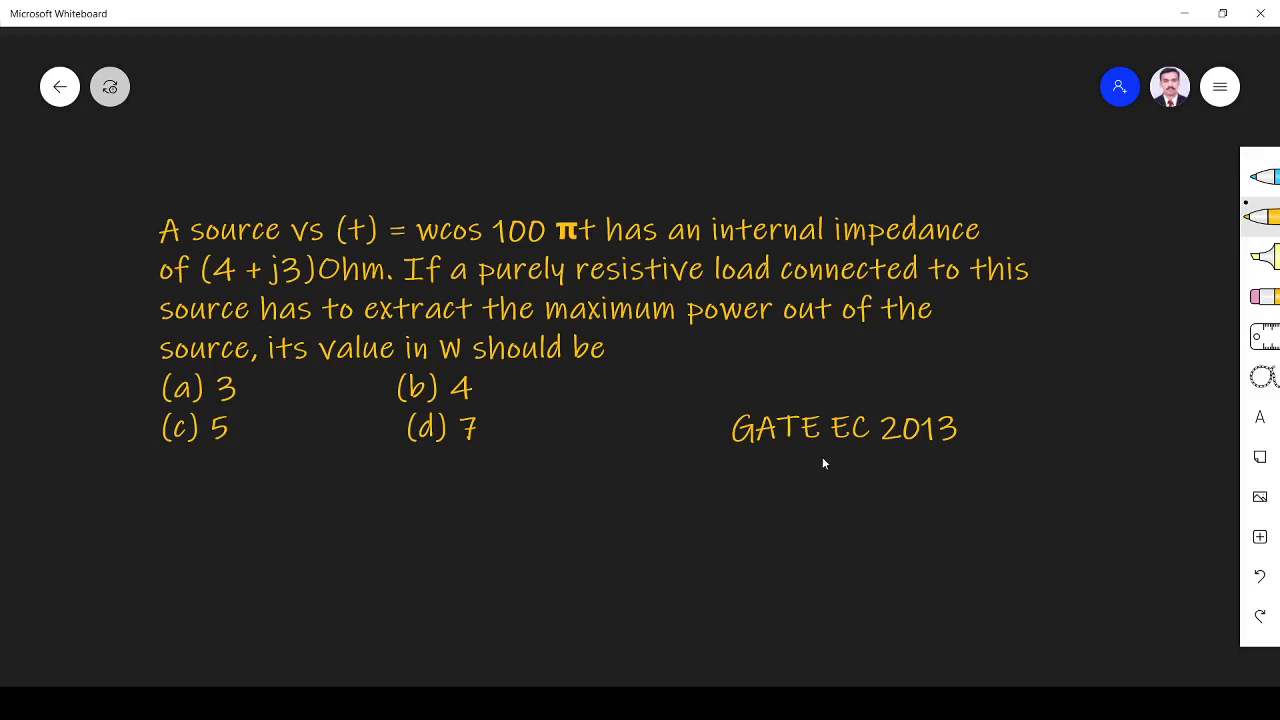
mouse_move(891, 453)
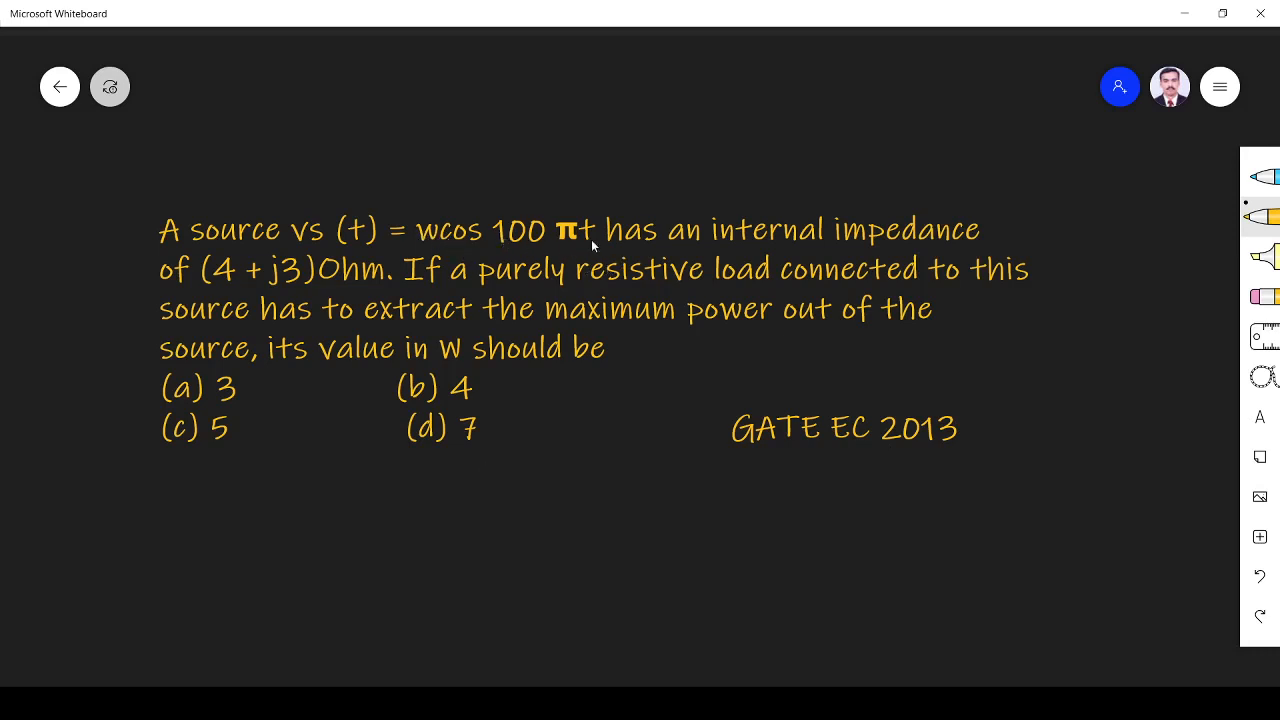
mouse_move(688, 283)
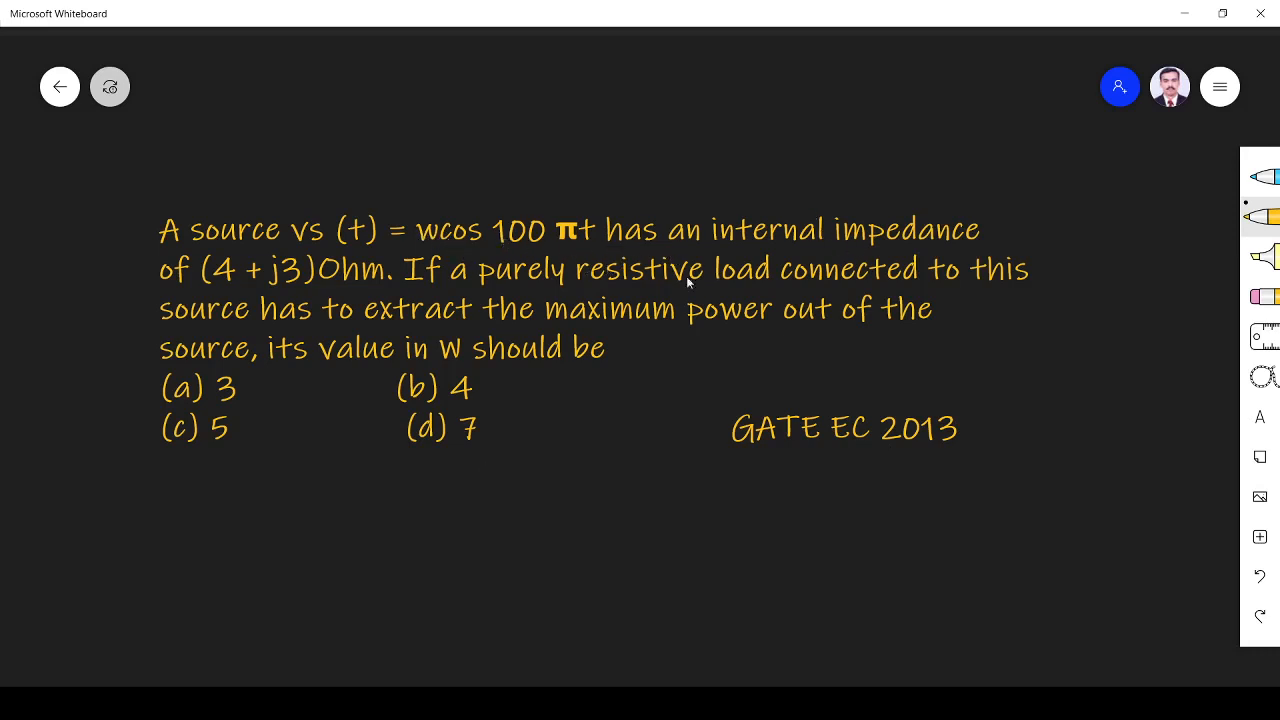
mouse_move(745, 267)
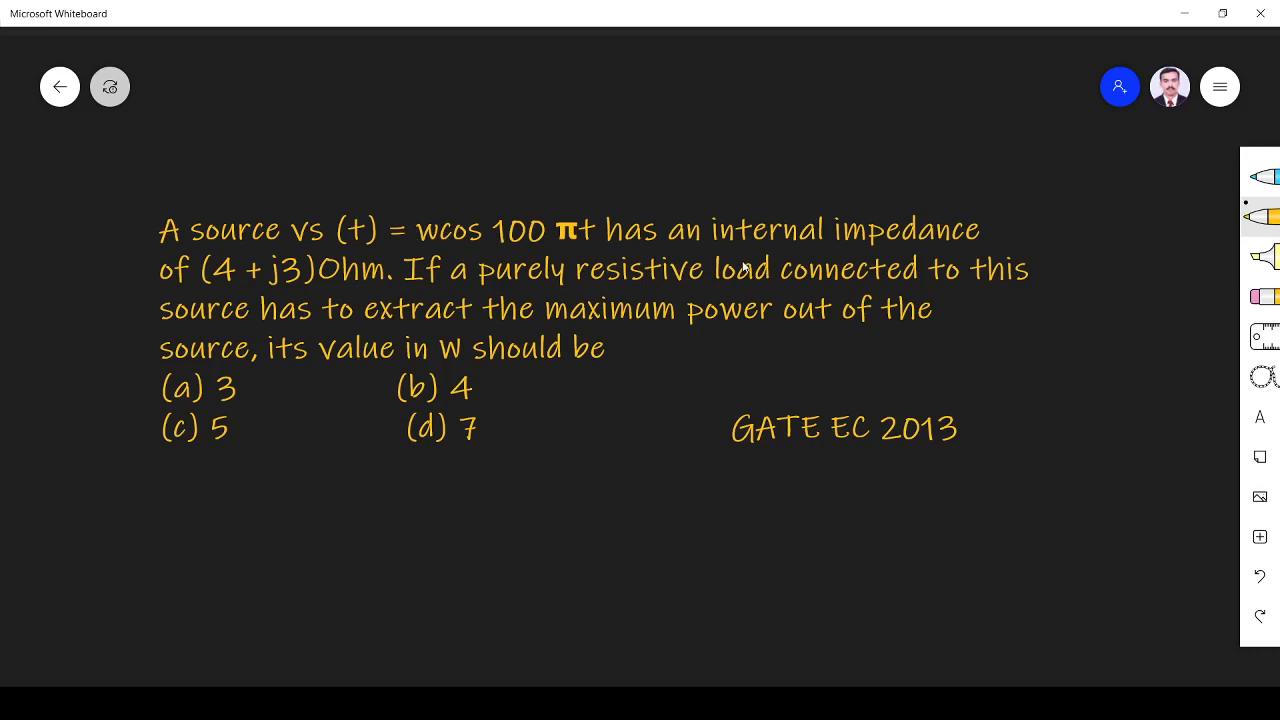
mouse_move(520, 486)
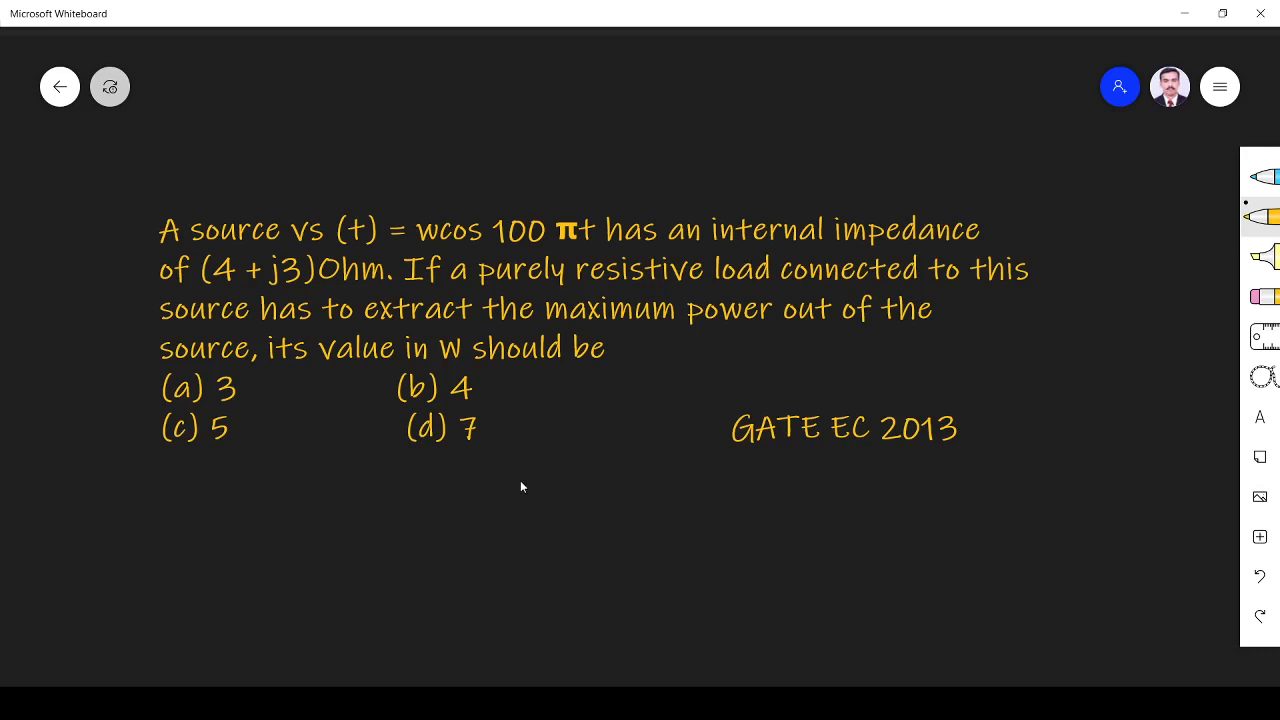
mouse_move(518, 380)
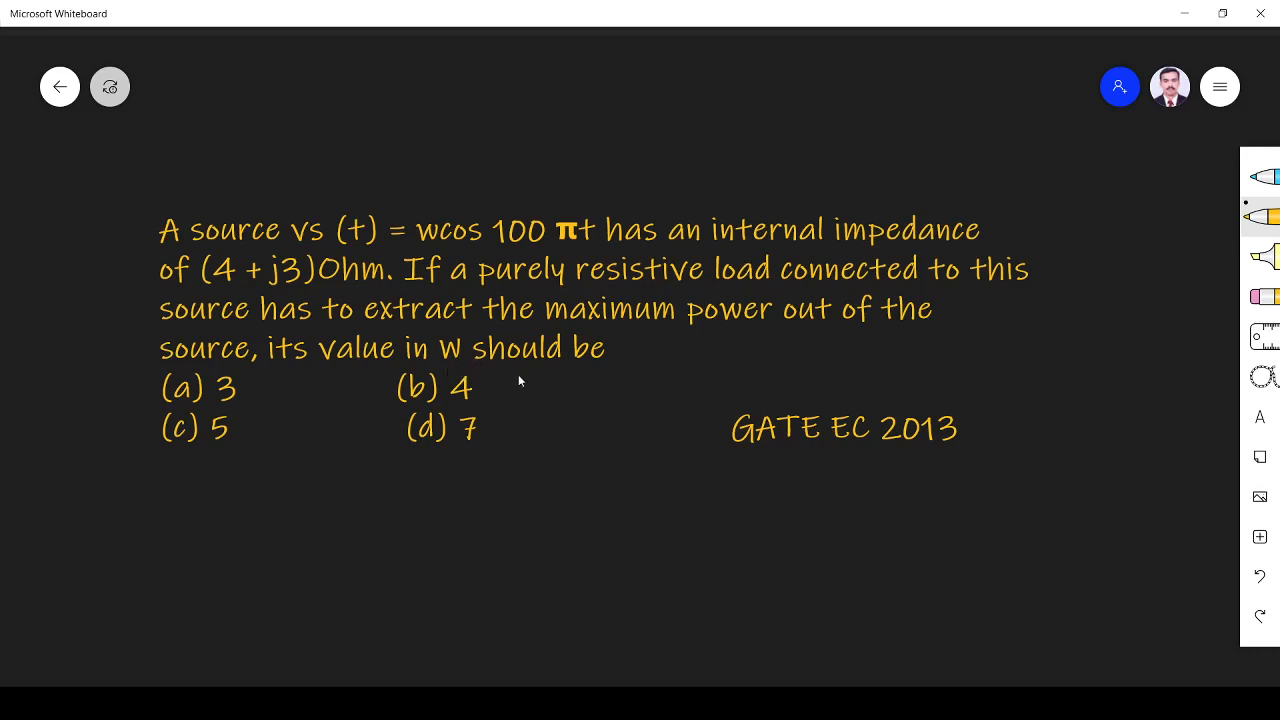
mouse_move(675, 325)
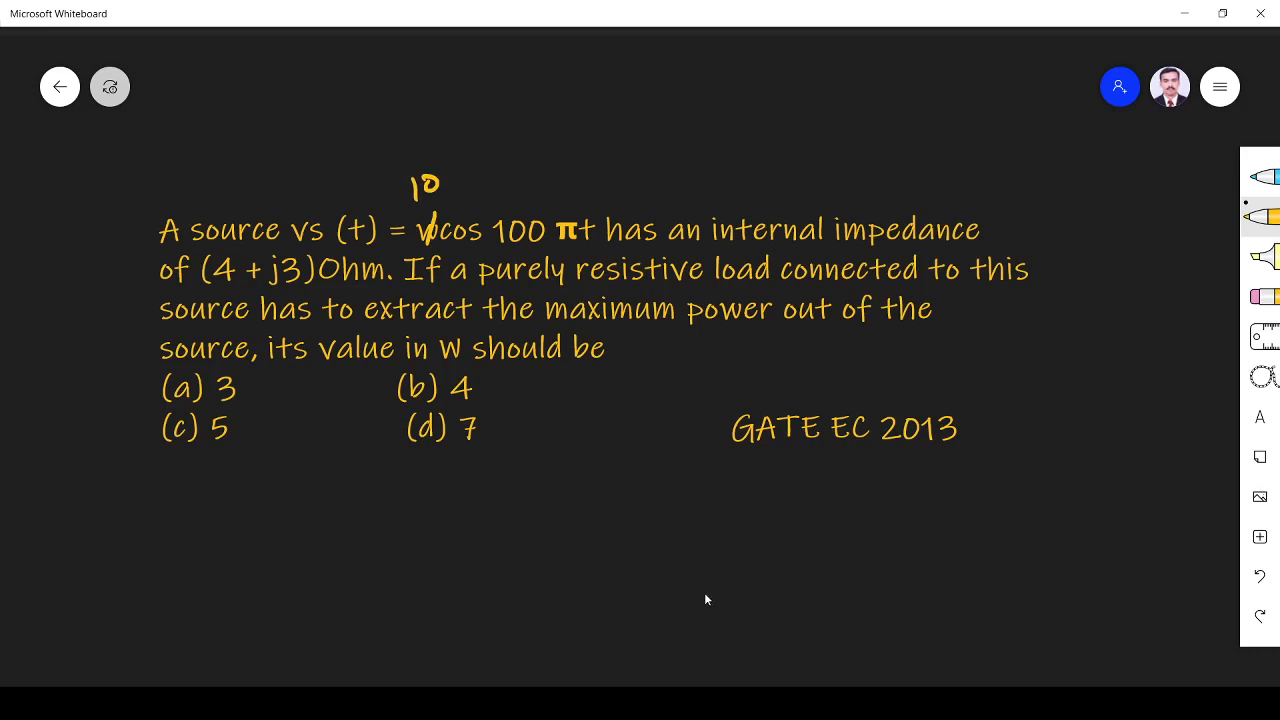
Step: Sketch the source, the 4+j3 impedance and the RL wiring in yellow, labelling the source 10 cos100πt
scroll("up", 3)
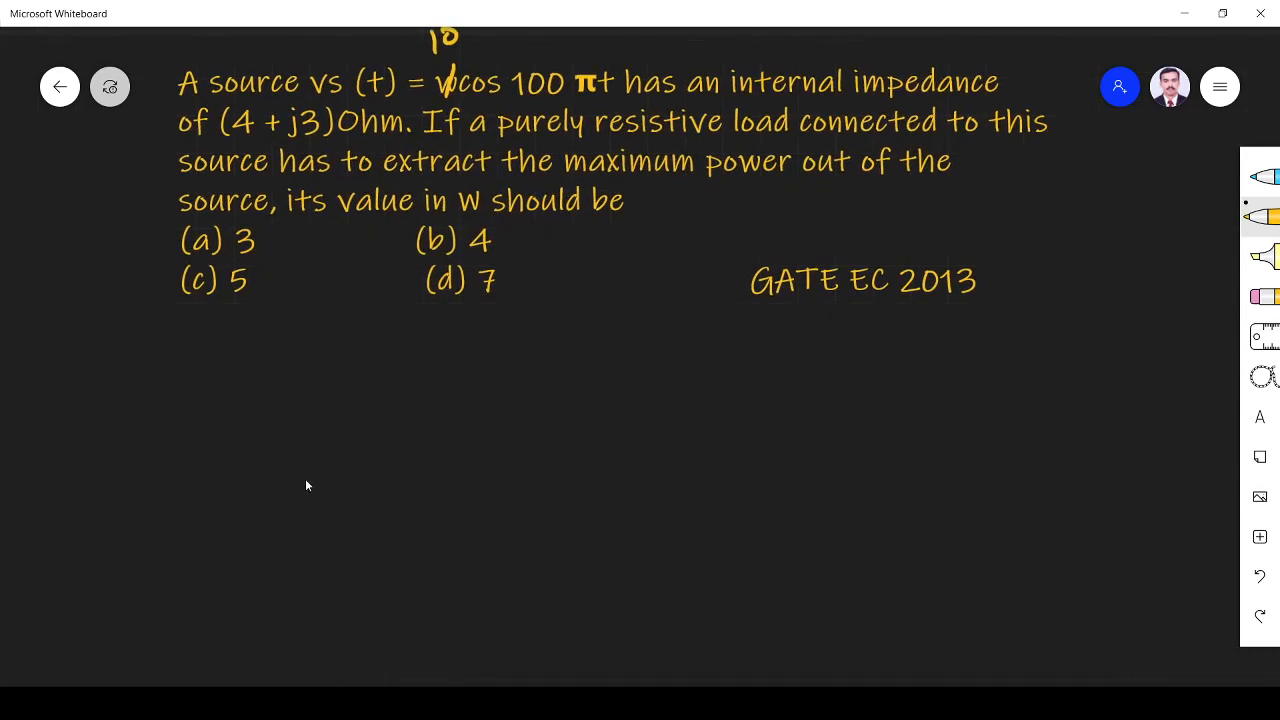
left_click_drag(318, 455, 355, 560)
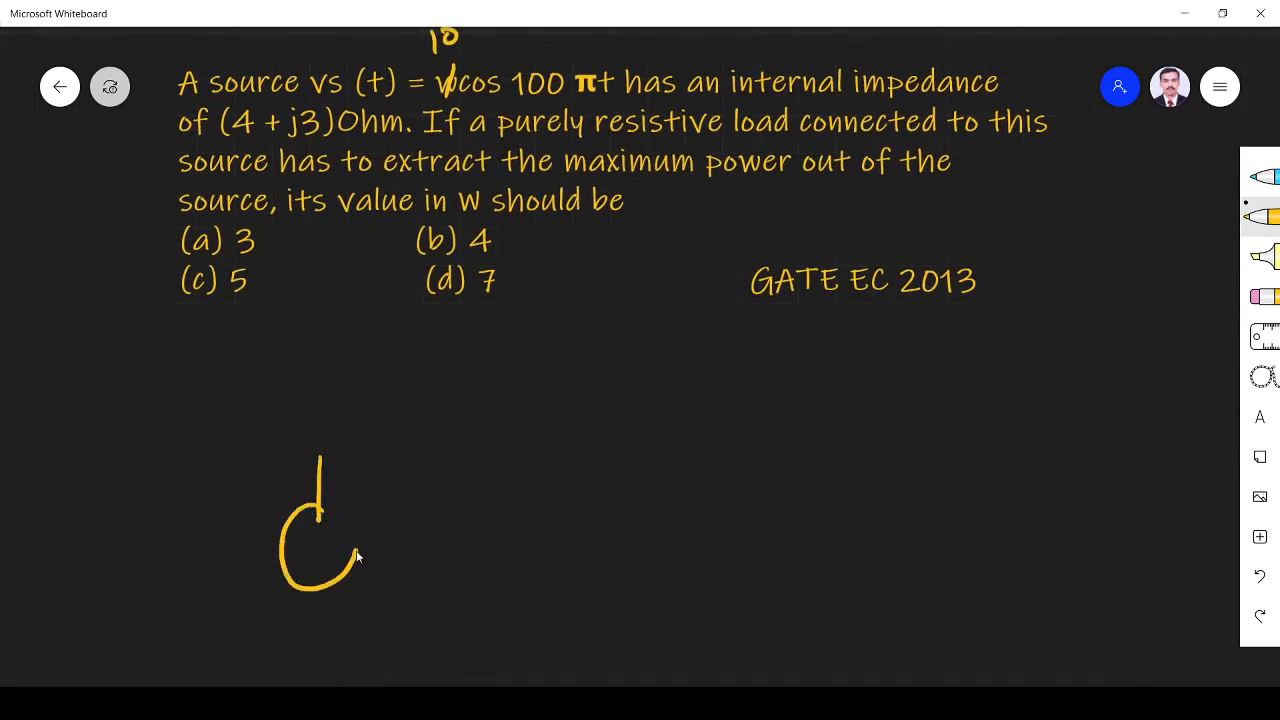
left_click_drag(355, 560, 300, 560)
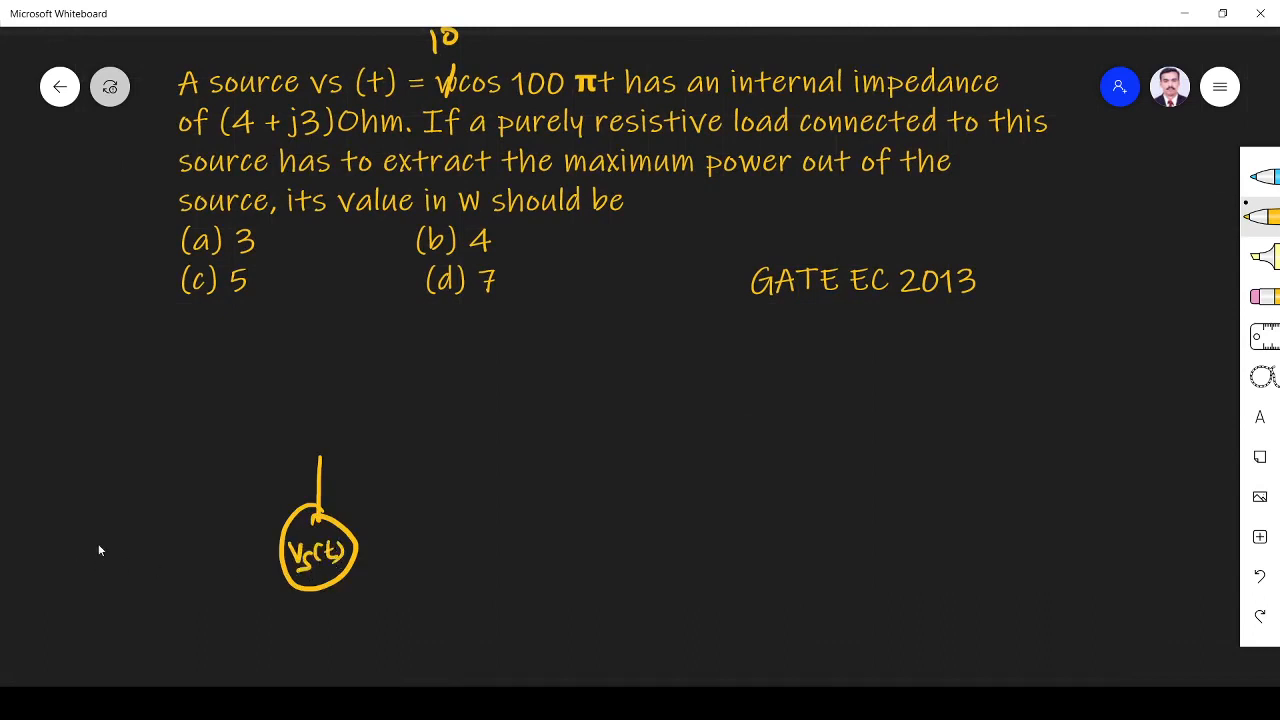
left_click_drag(320, 456, 445, 449)
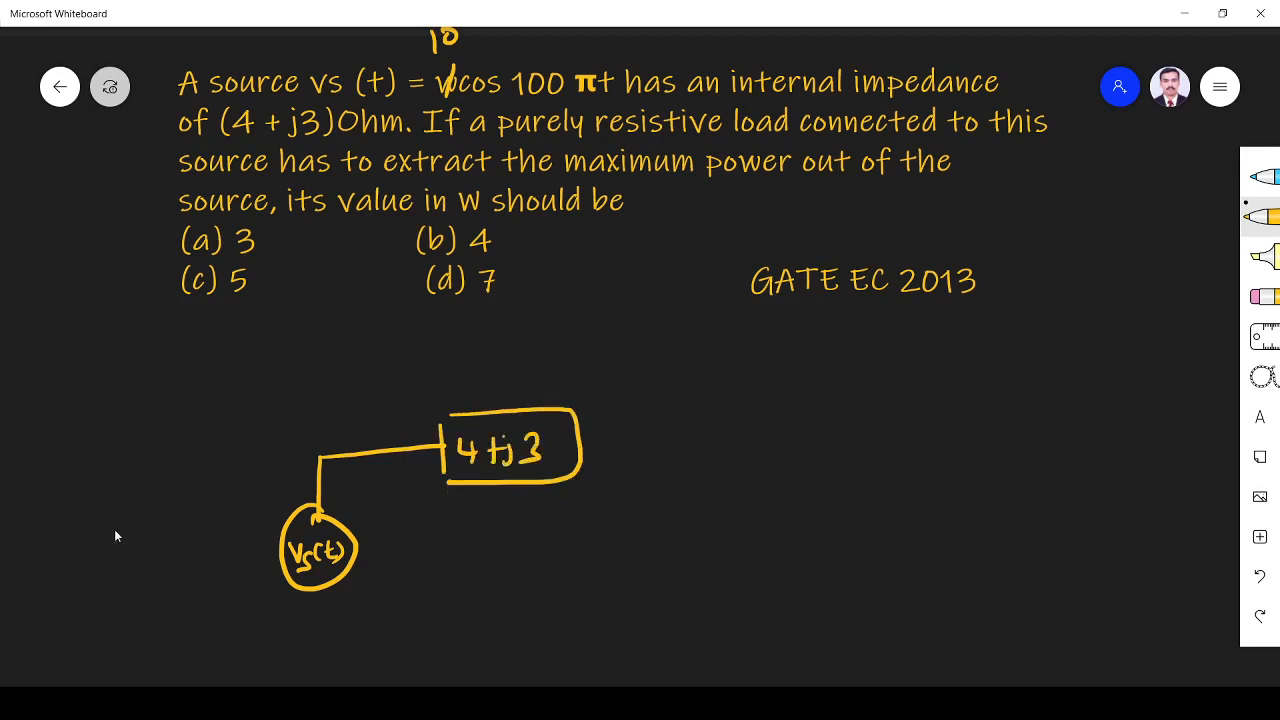
type("10 cos100πt")
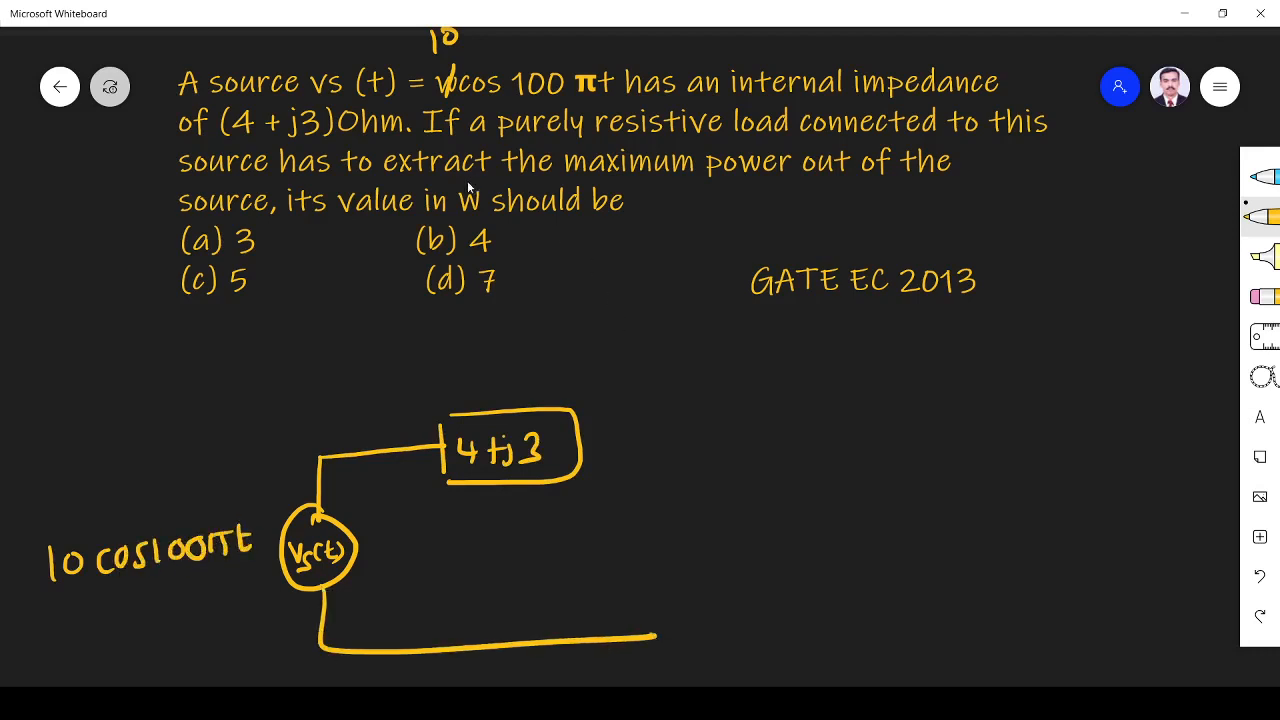
mouse_move(695, 138)
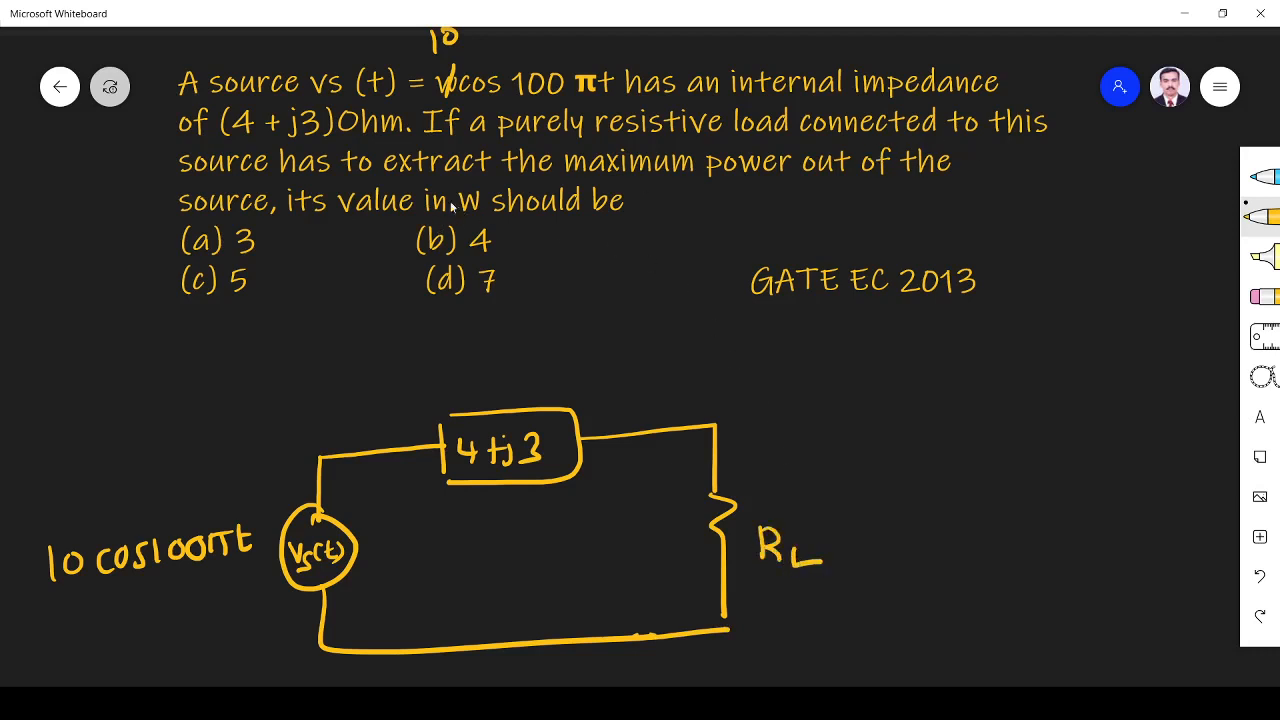
mouse_move(632, 160)
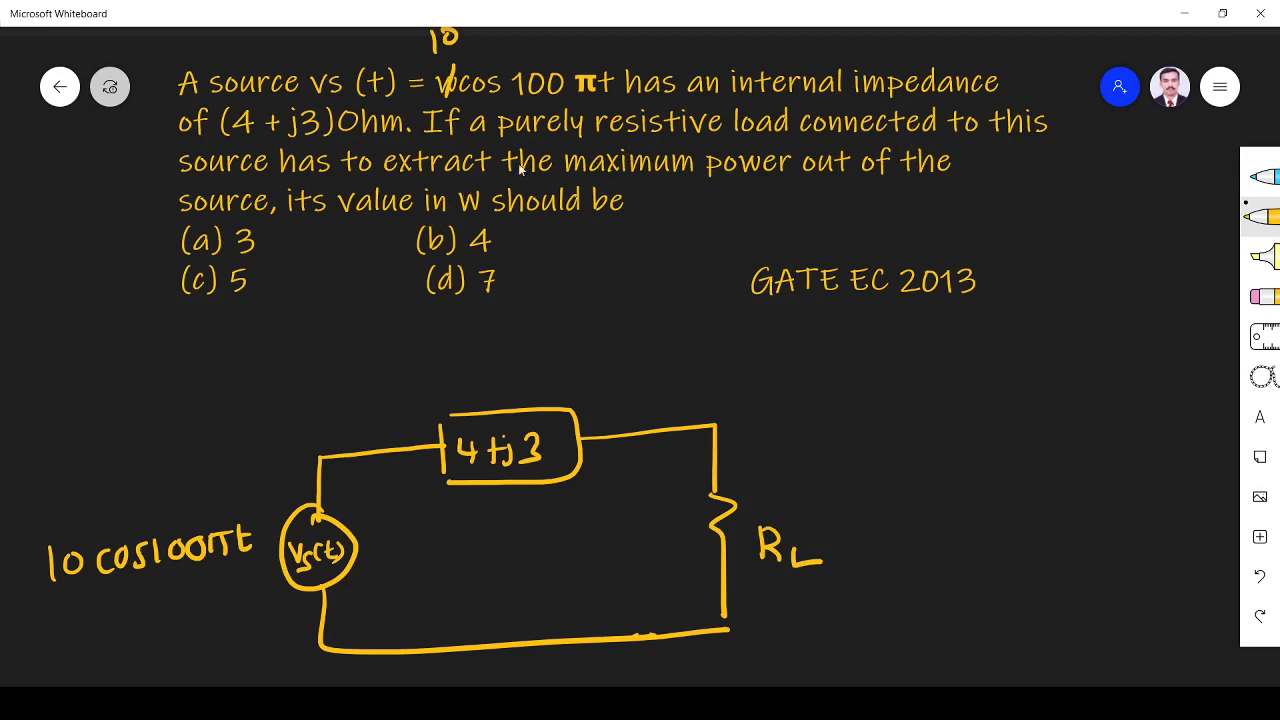
mouse_move(760, 183)
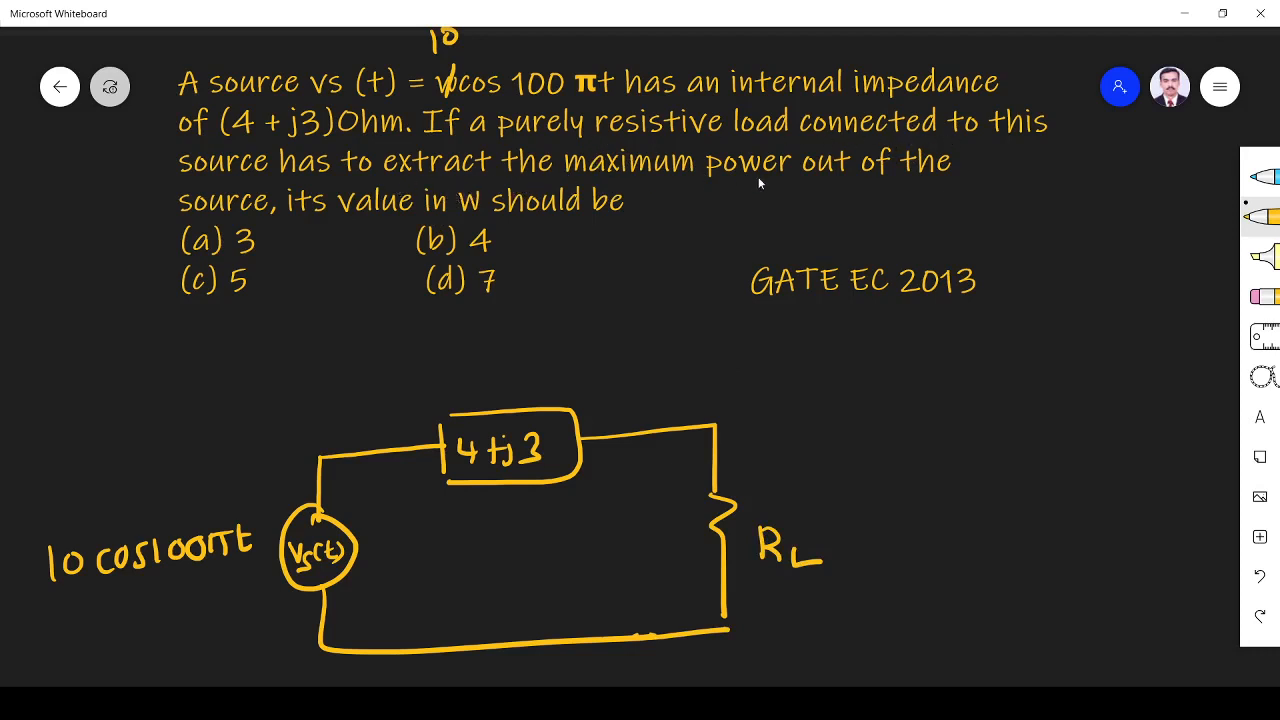
mouse_move(795, 191)
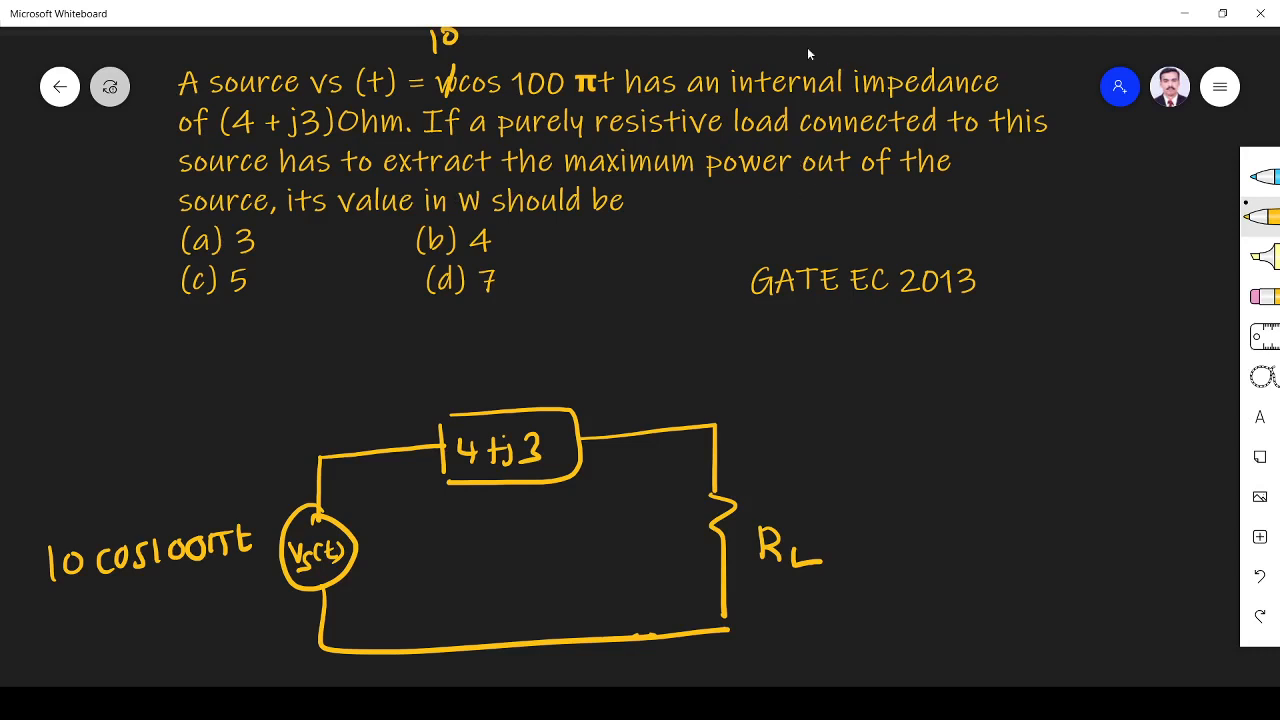
mouse_move(476, 202)
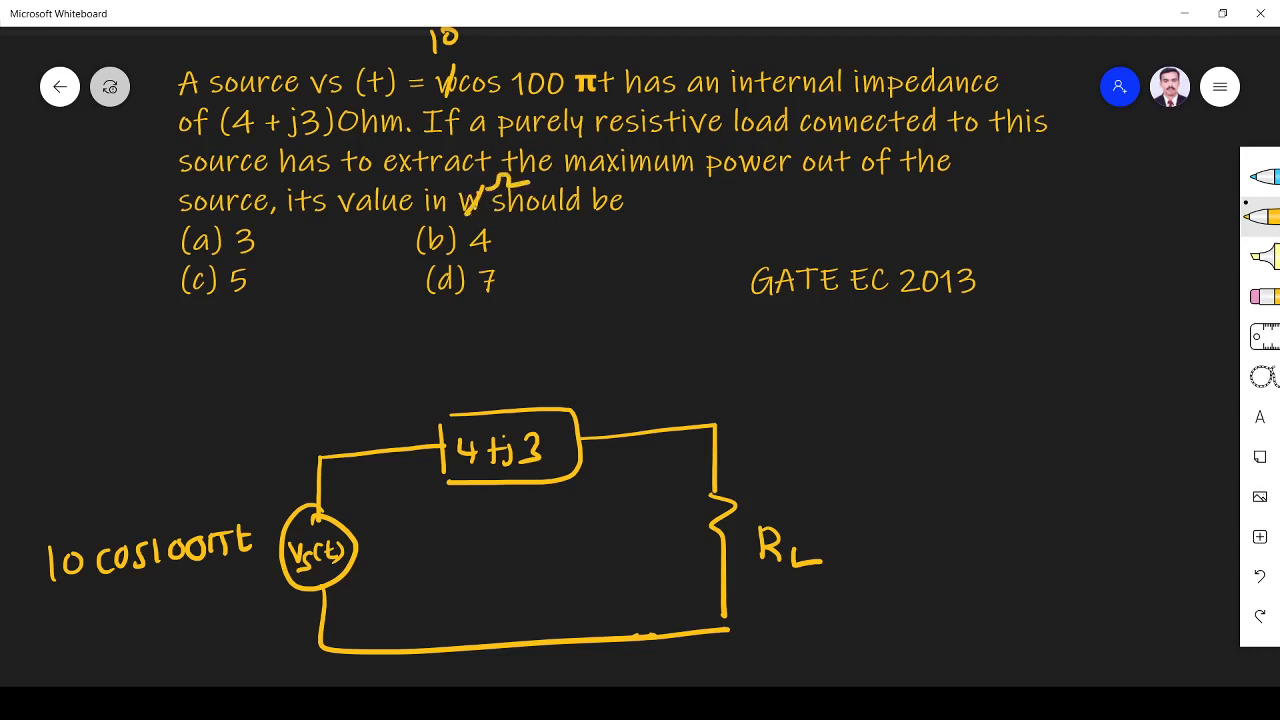
scroll("down", 3)
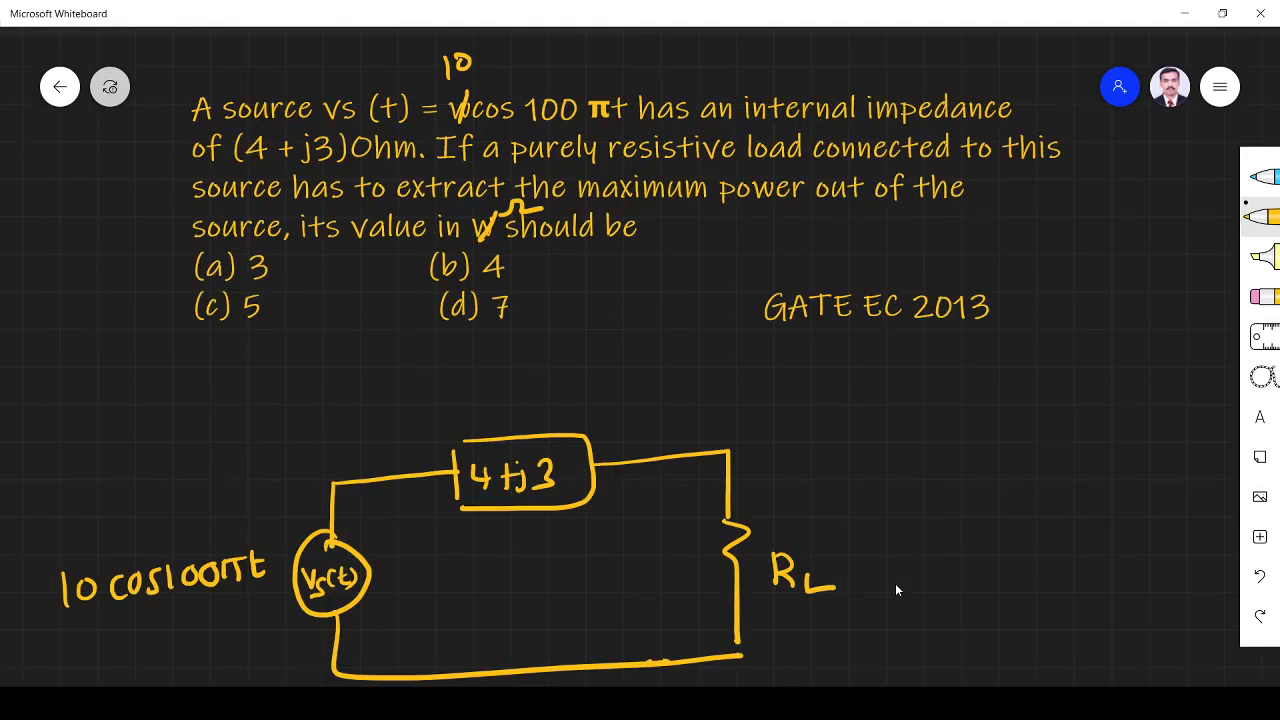
scroll("down", 3)
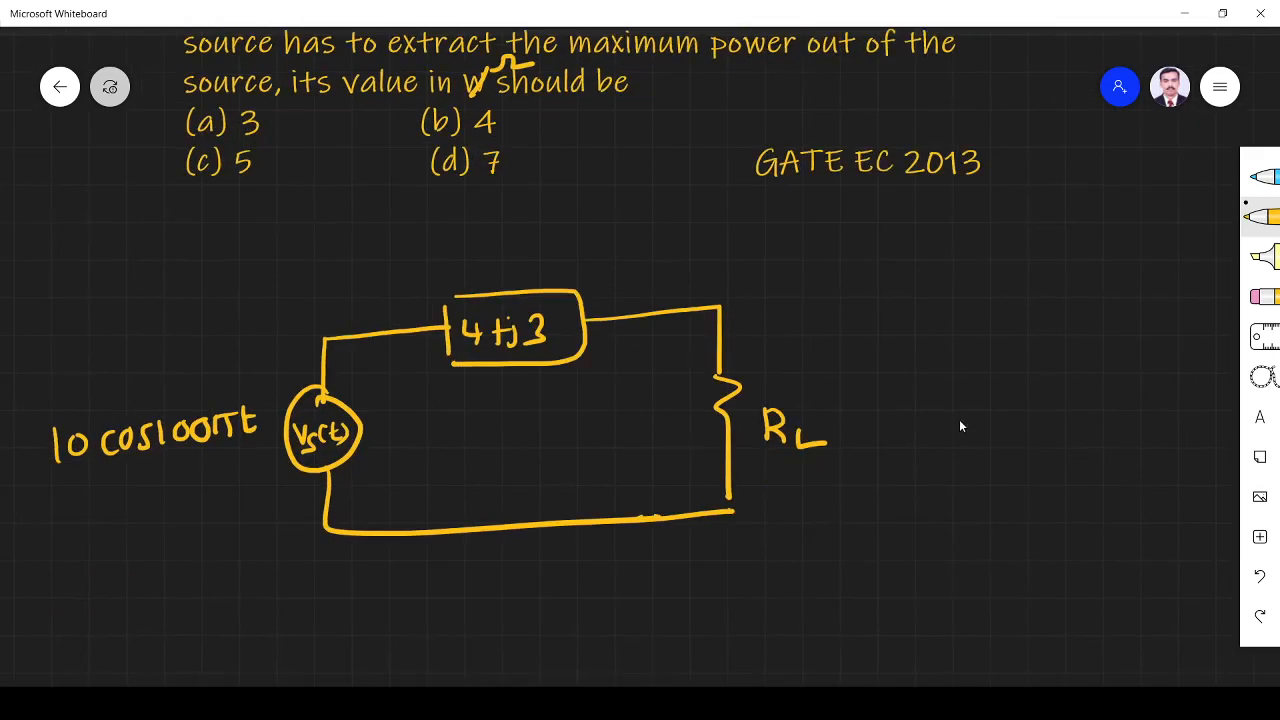
scroll("down", 3)
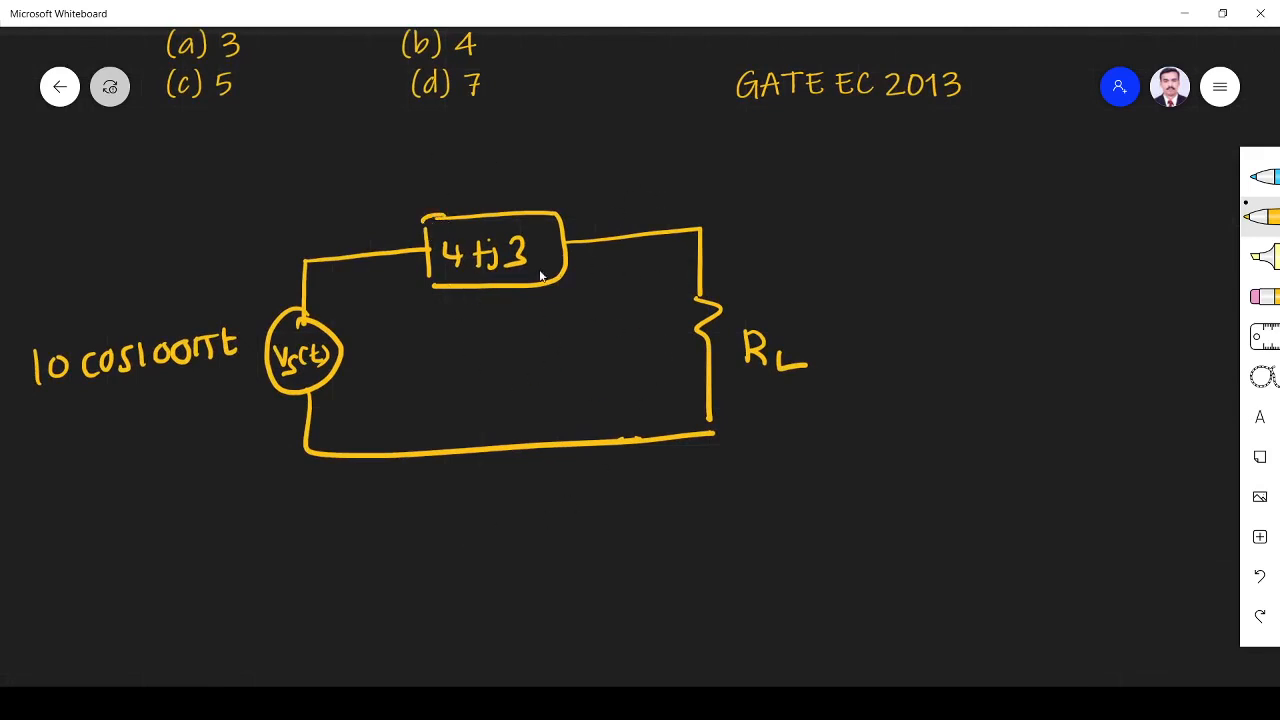
mouse_move(490, 237)
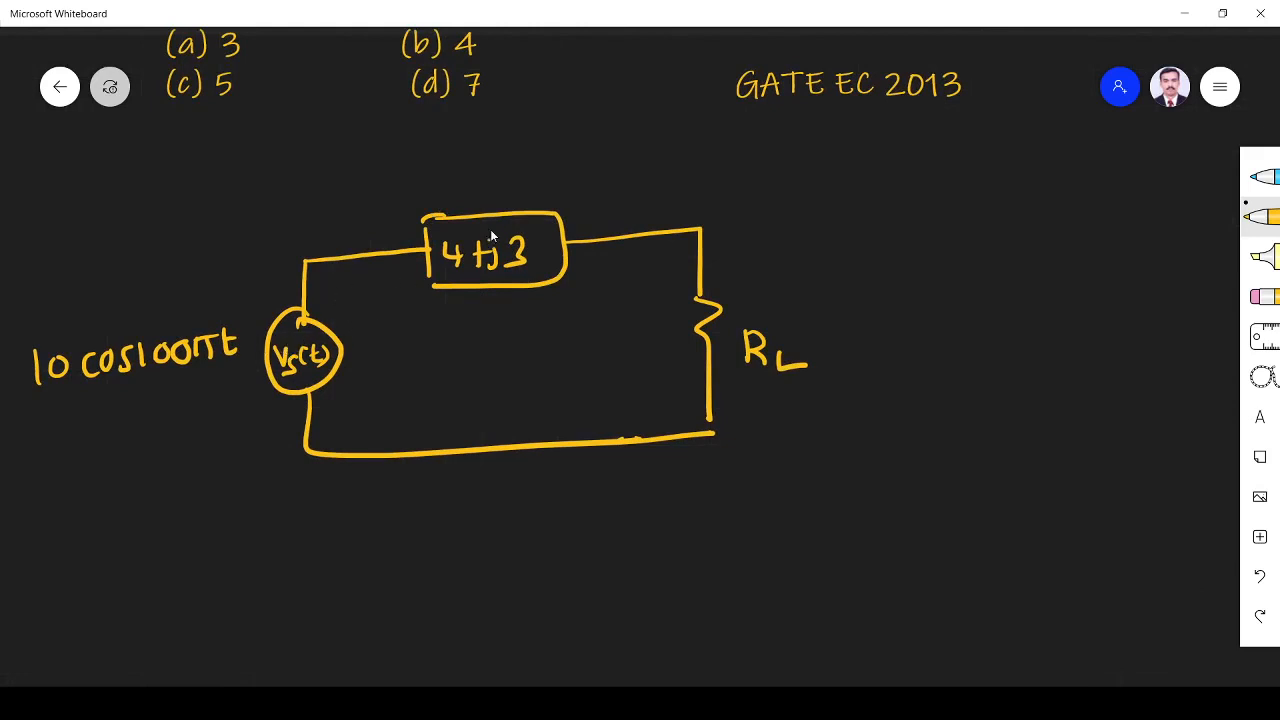
mouse_move(459, 178)
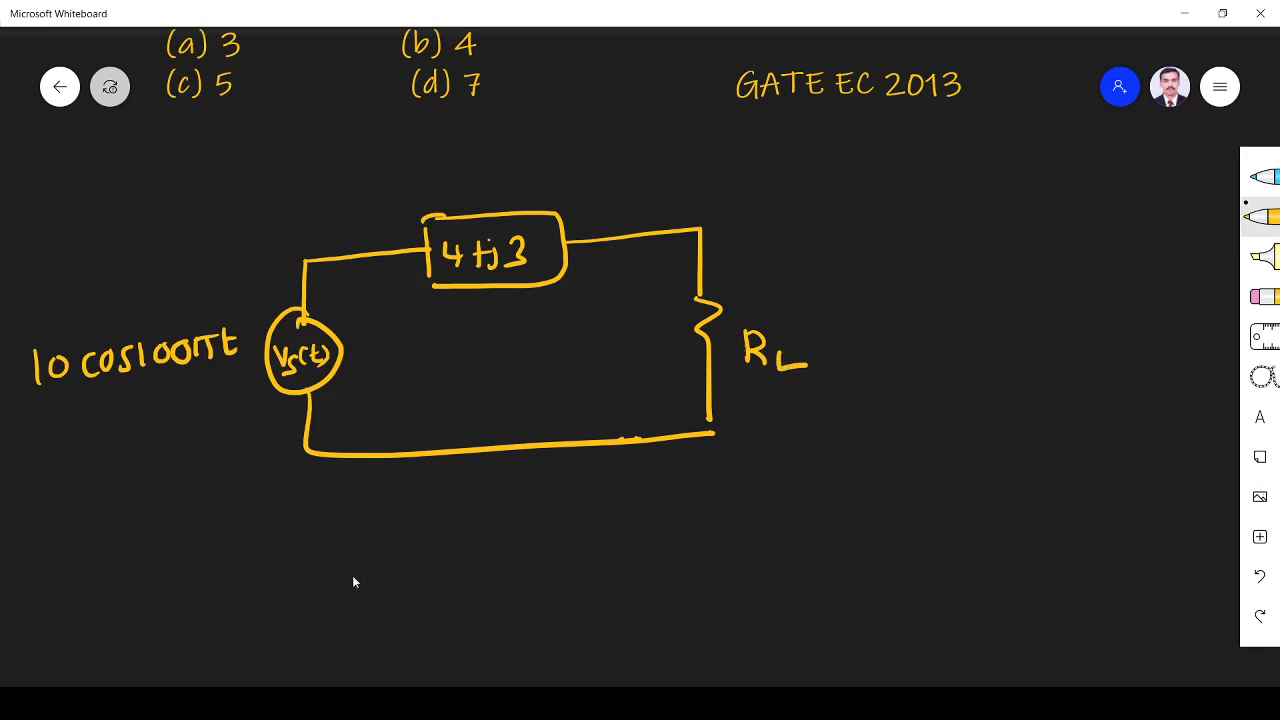
Step: Handwrite RL = |Zth| = |Zs|, then RL = |4+j3| = 5 Ω beneath it in yellow
left_click_drag(355, 565, 395, 600)
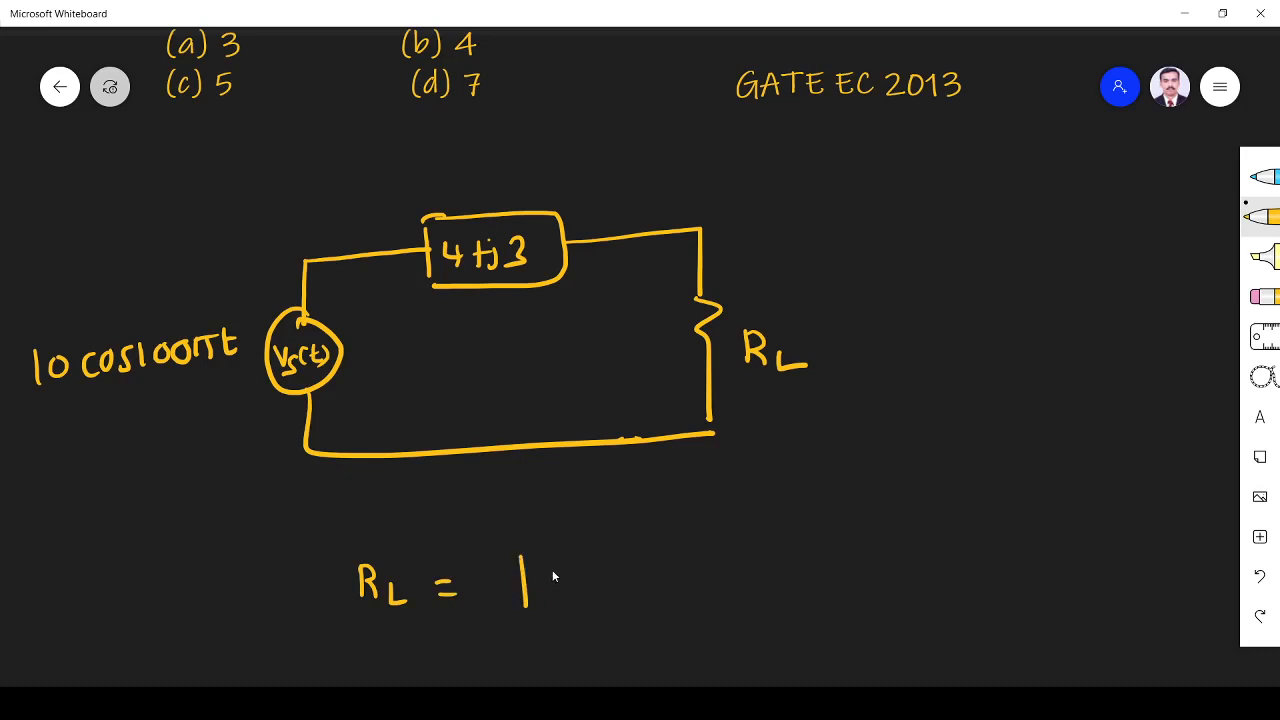
left_click_drag(560, 570, 610, 590)
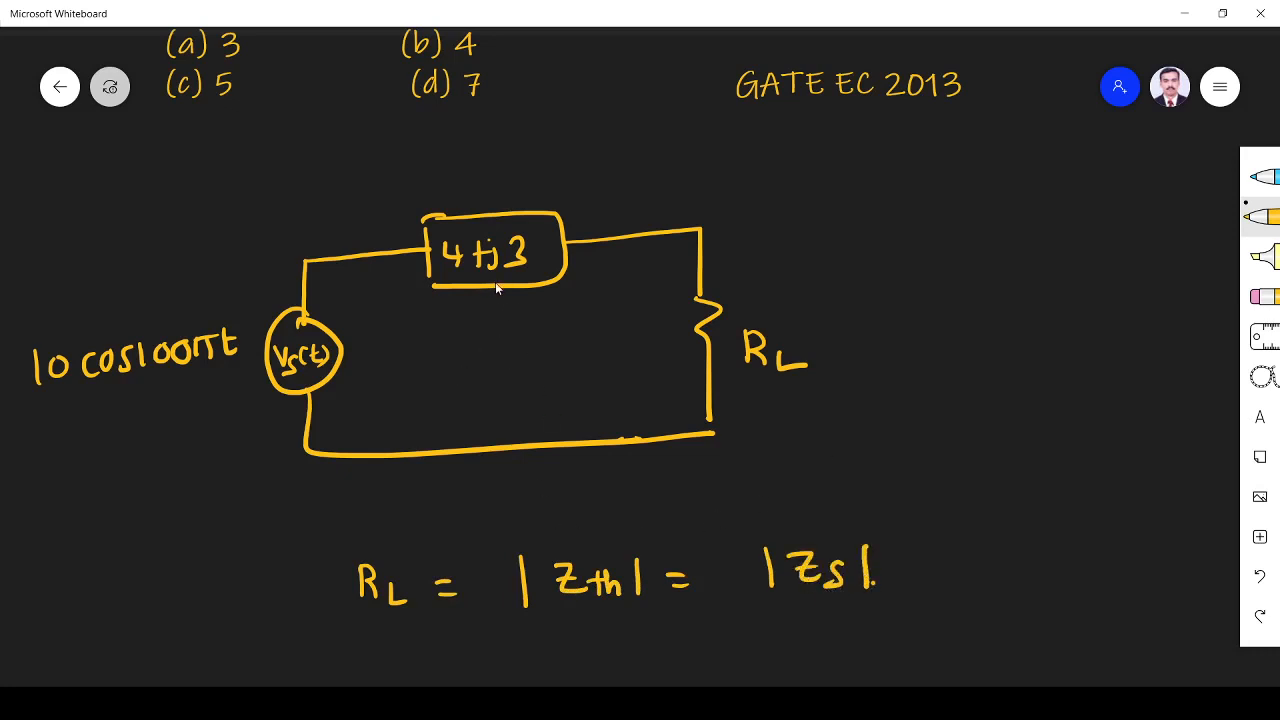
mouse_move(532, 301)
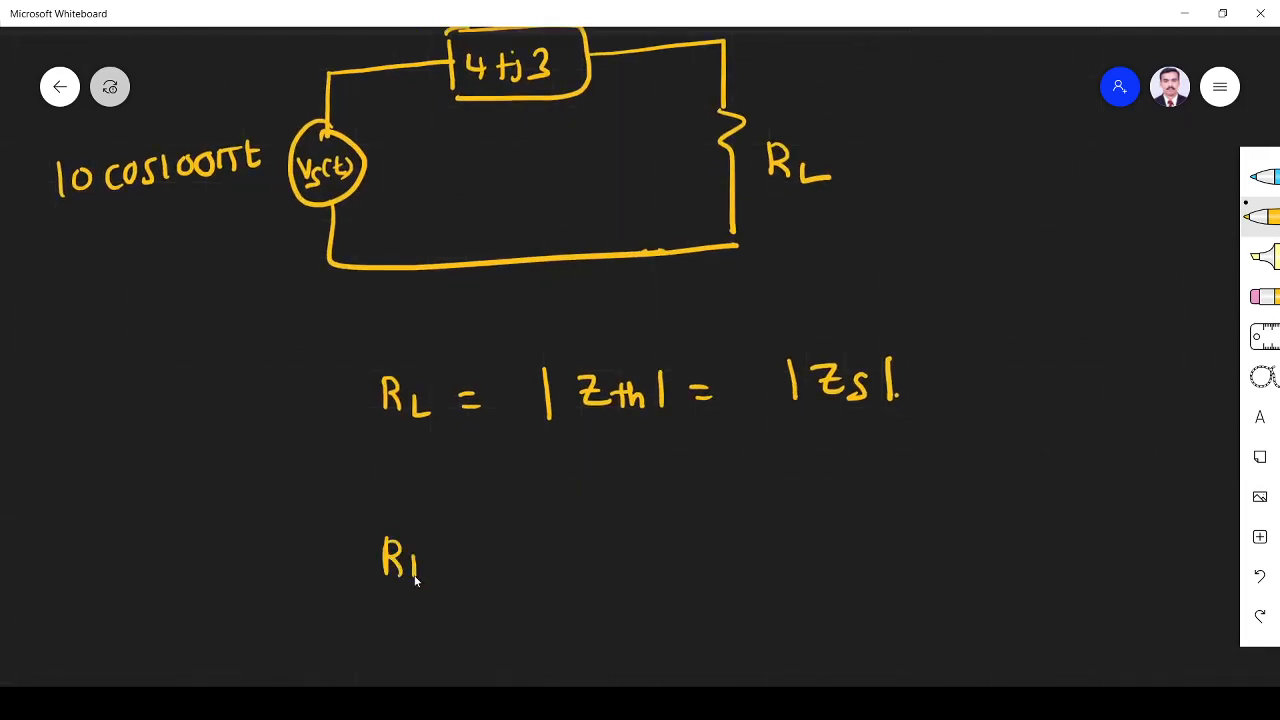
left_click_drag(400, 565, 490, 565)
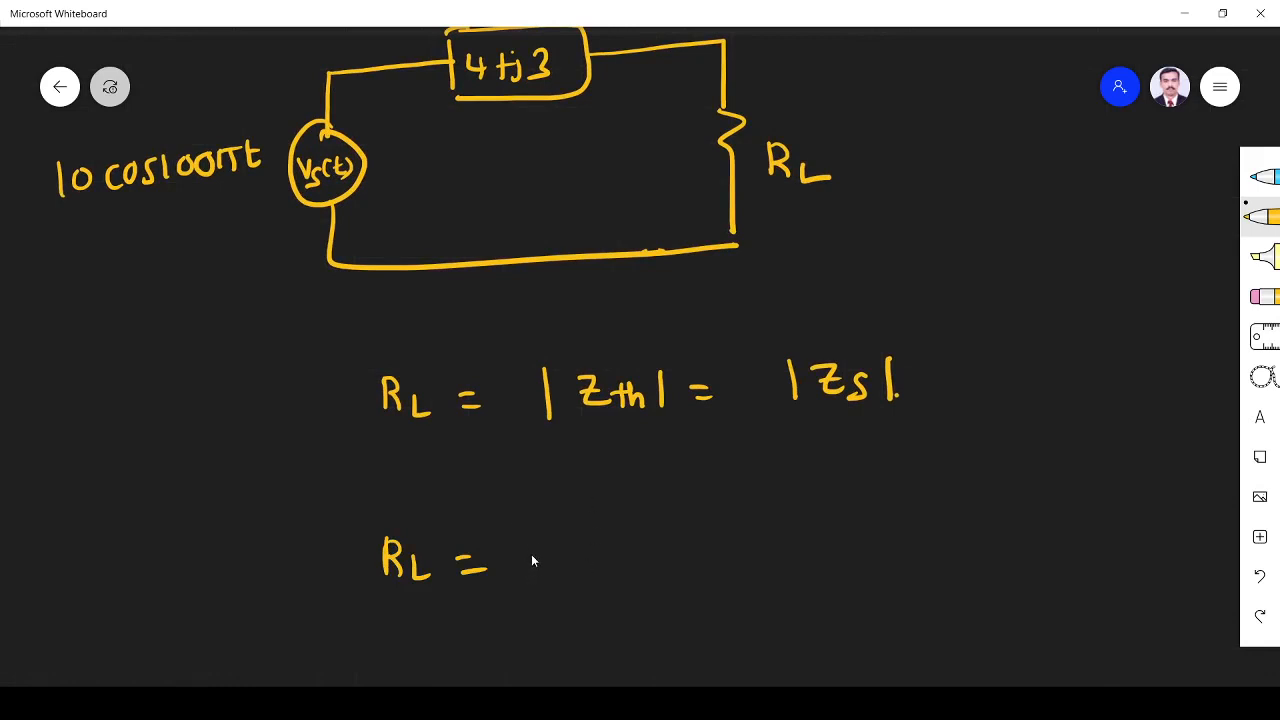
left_click_drag(535, 560, 610, 560)
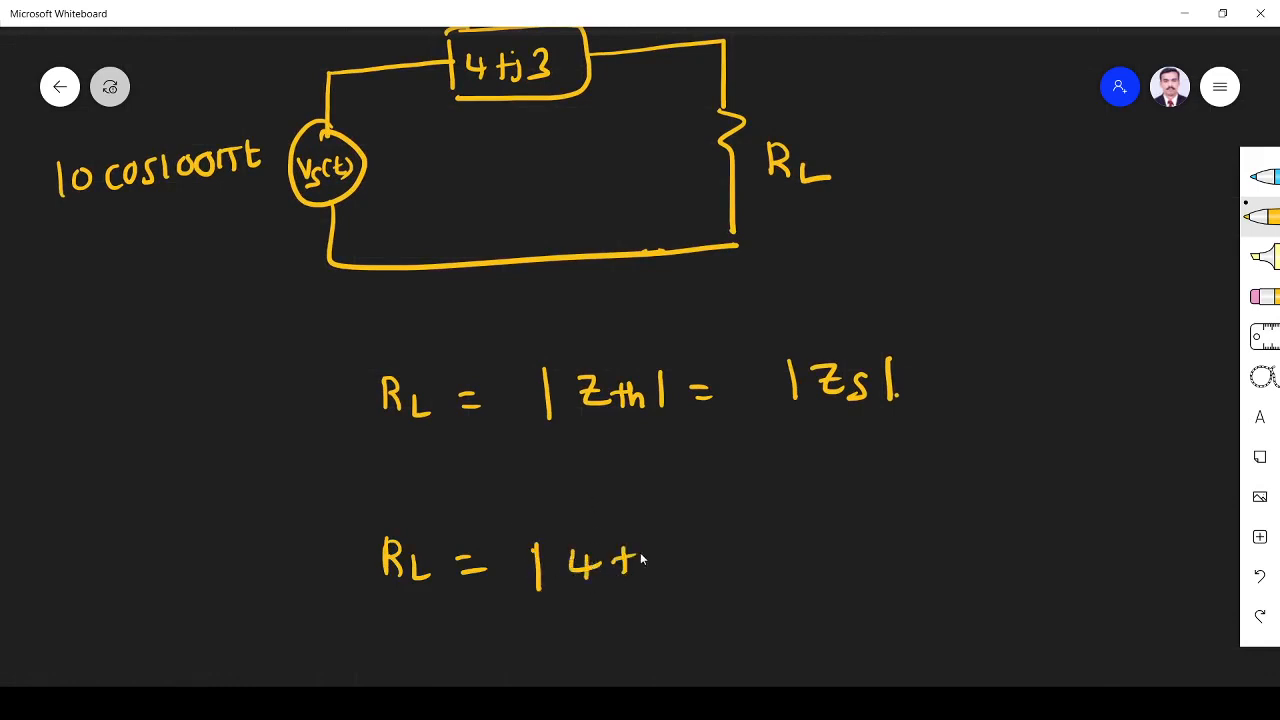
left_click_drag(630, 560, 705, 560)
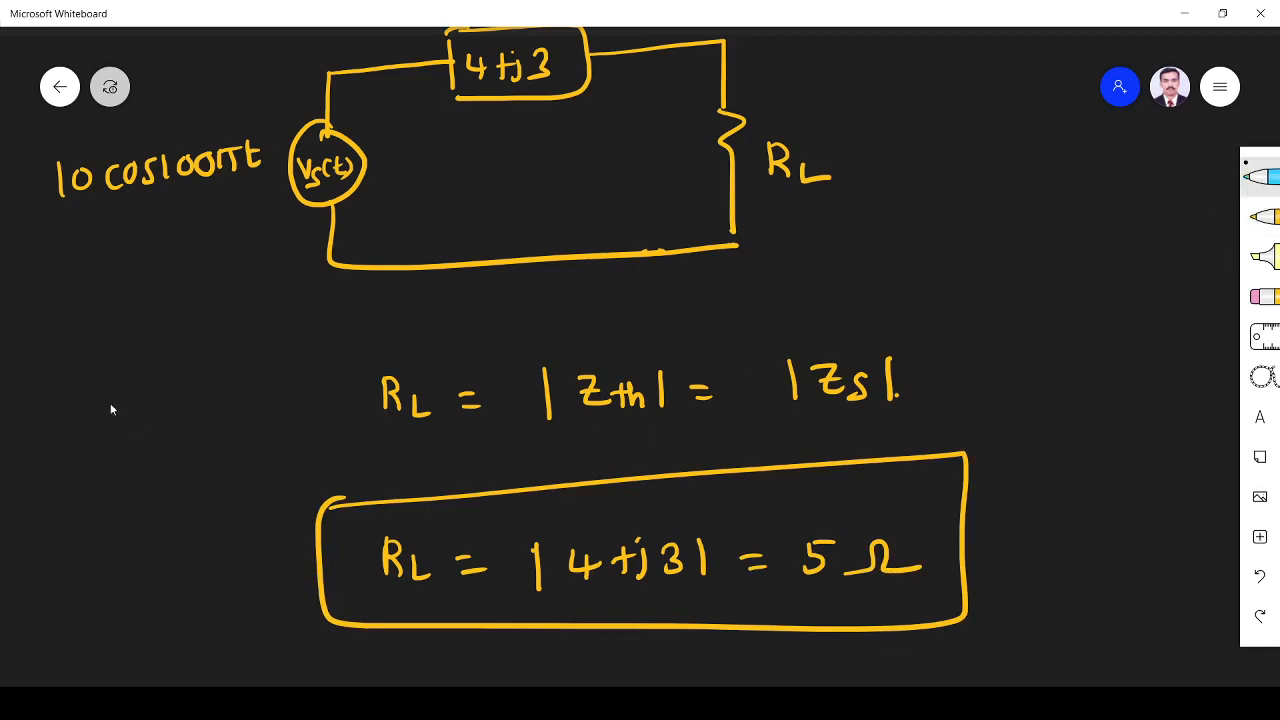
Step: Draw a blue tick beside option (c) 5 as the answer
scroll("up", 3)
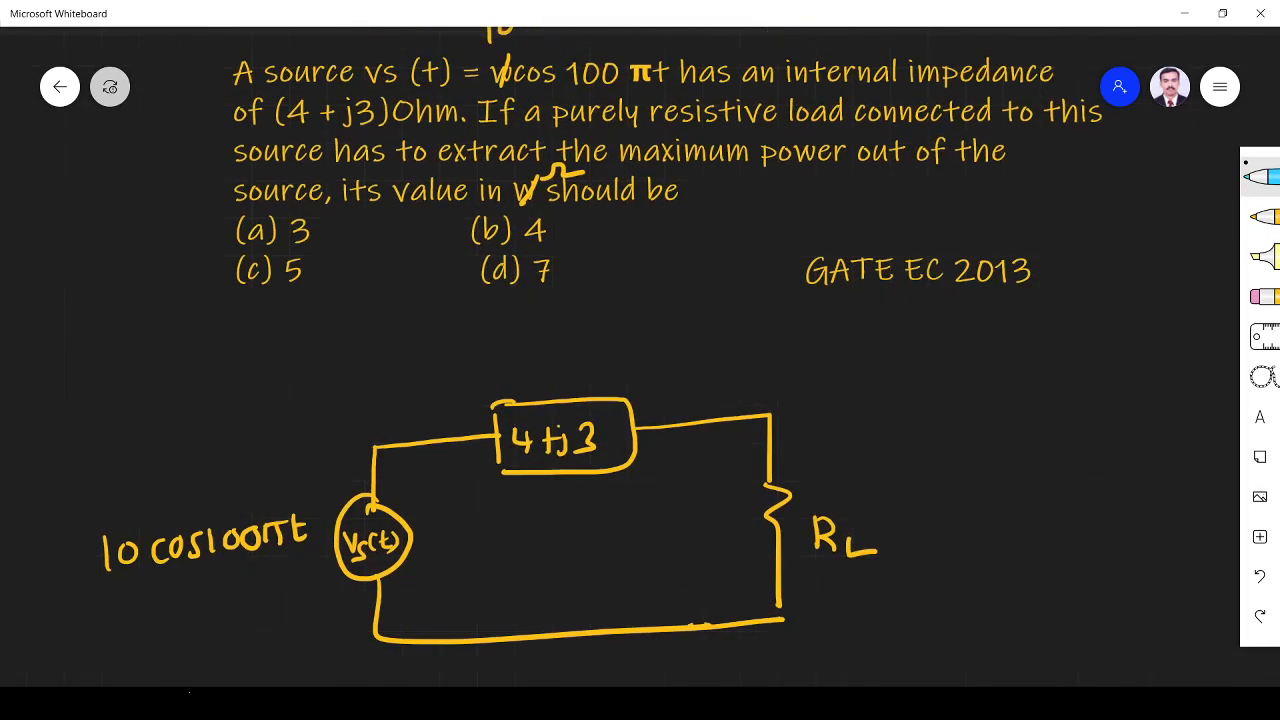
left_click_drag(258, 300, 435, 238)
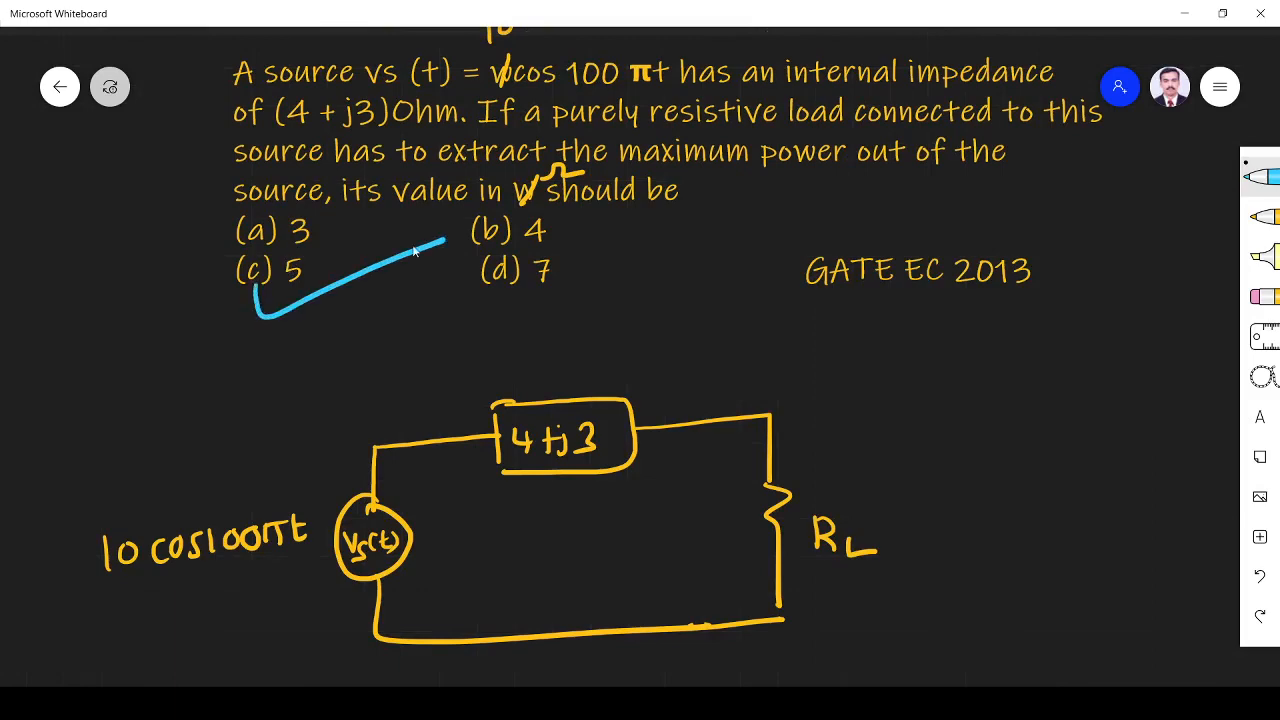
mouse_move(330, 150)
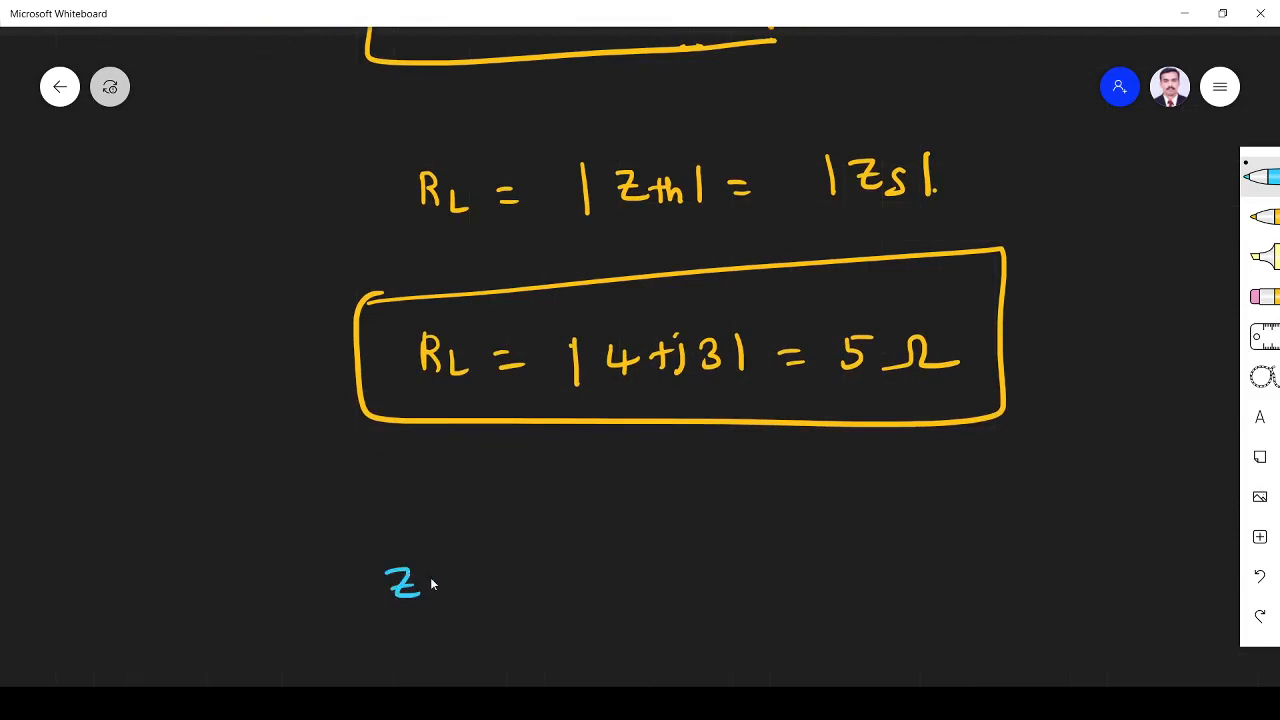
Step: Write ZL = Zth* = Zs* = 4−j3 in blue below the boxed 5 Ω result
left_click_drag(420, 585, 560, 585)
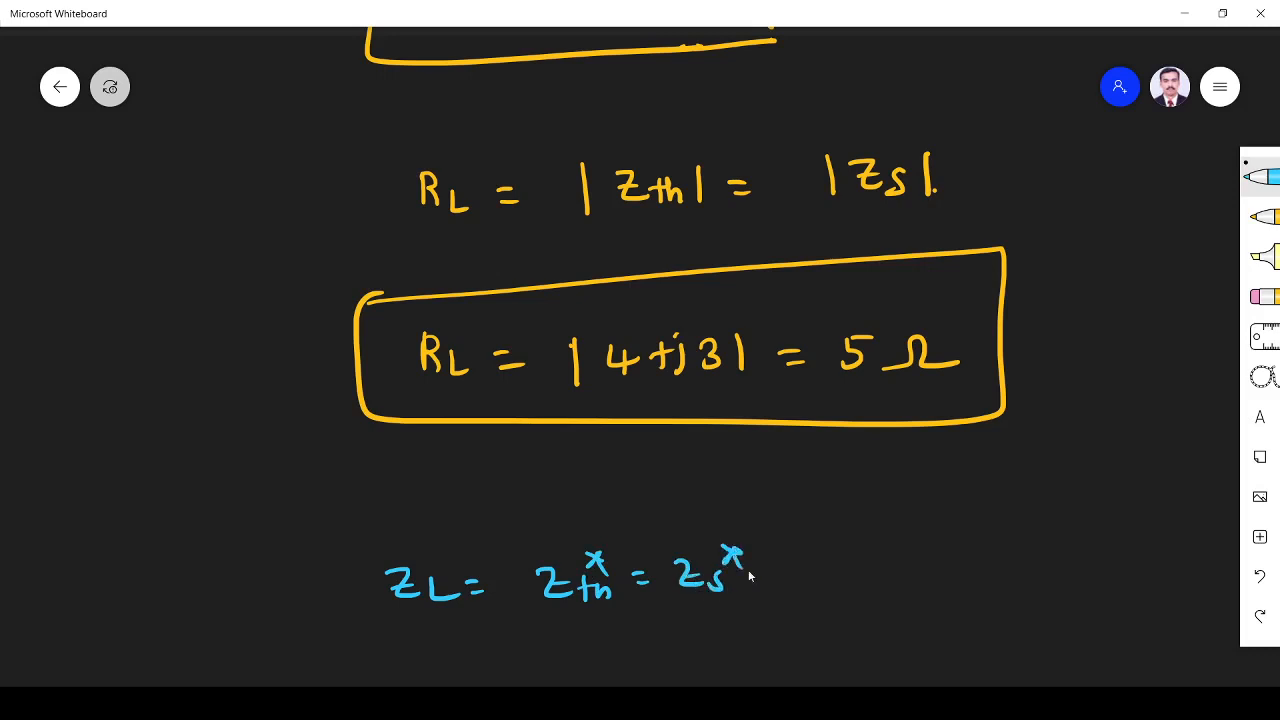
left_click(860, 575)
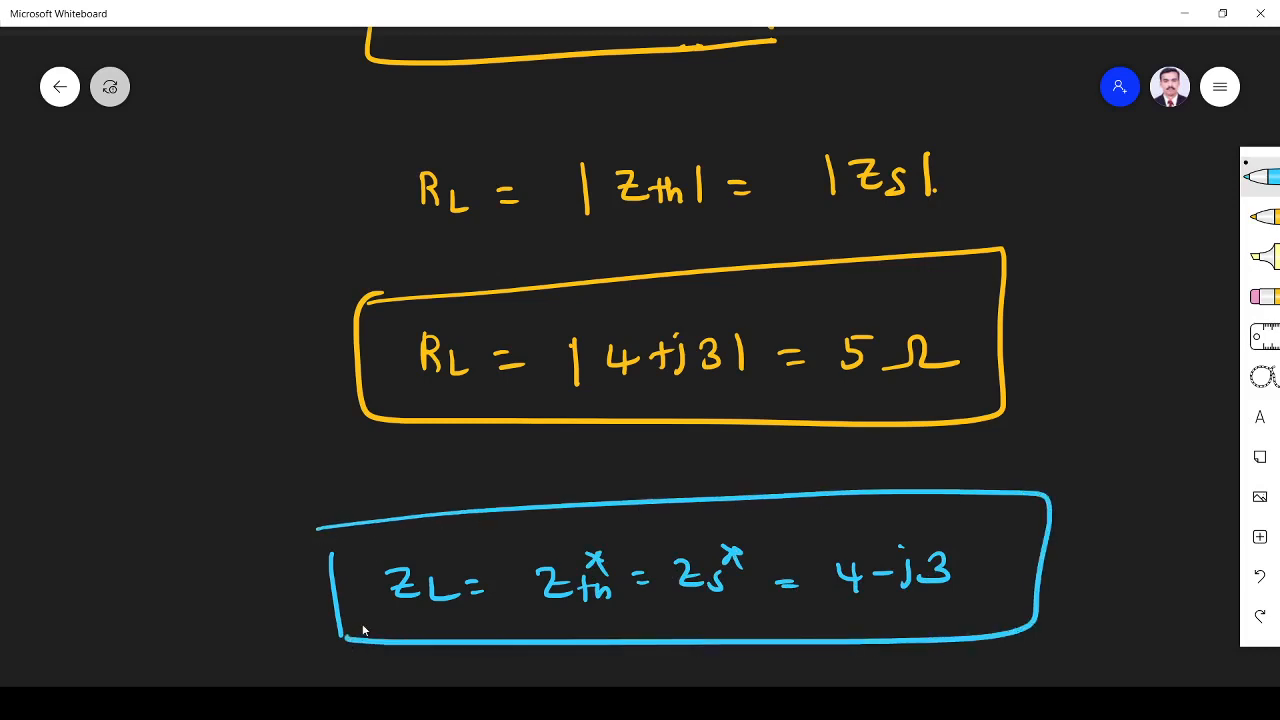
mouse_move(251, 176)
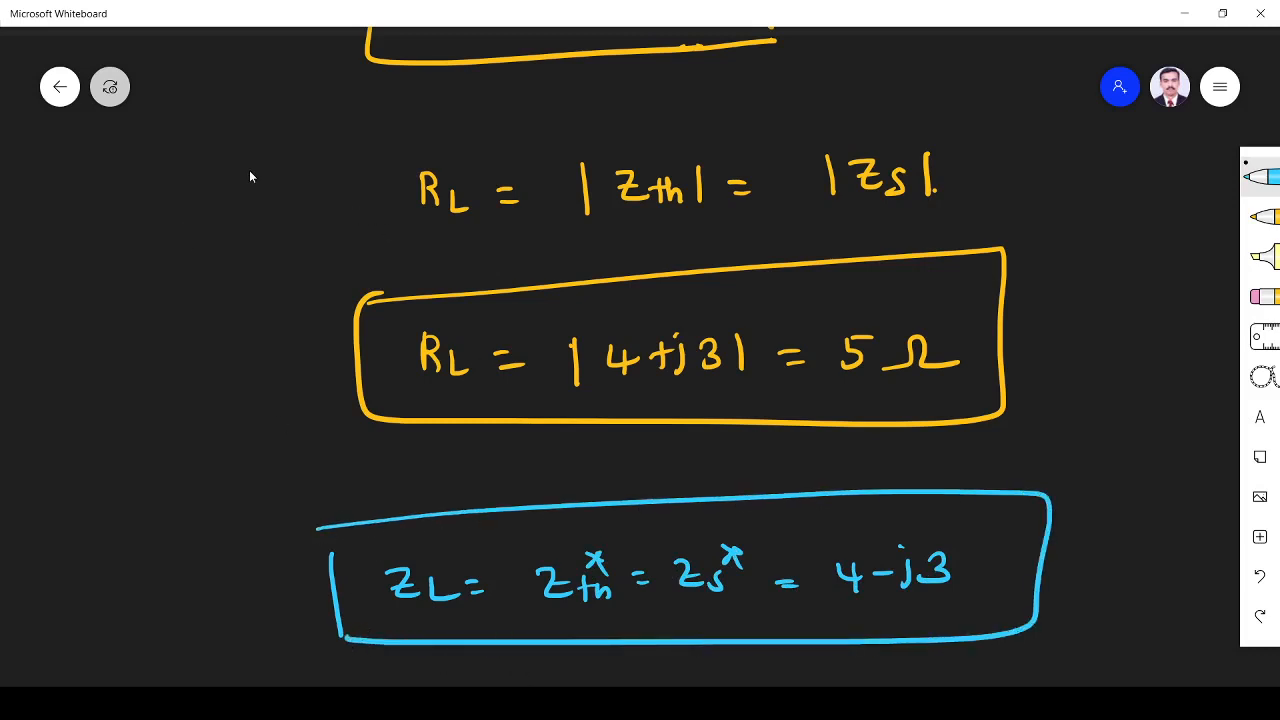